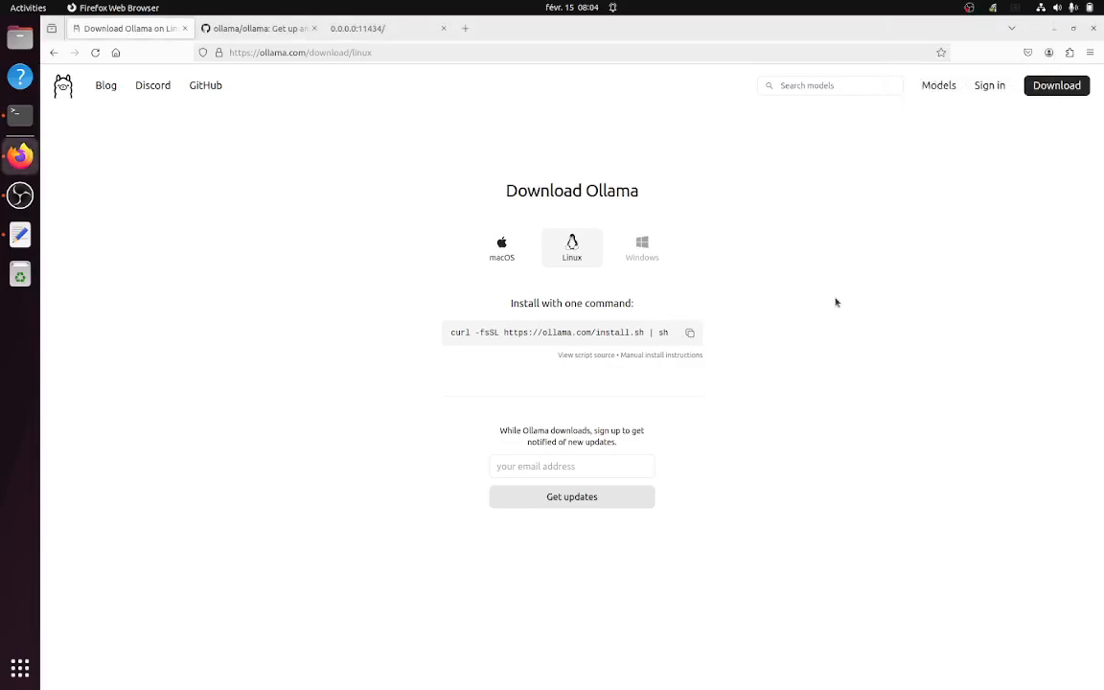
{"action": "mouse_move", "coordinate": [845, 279]}
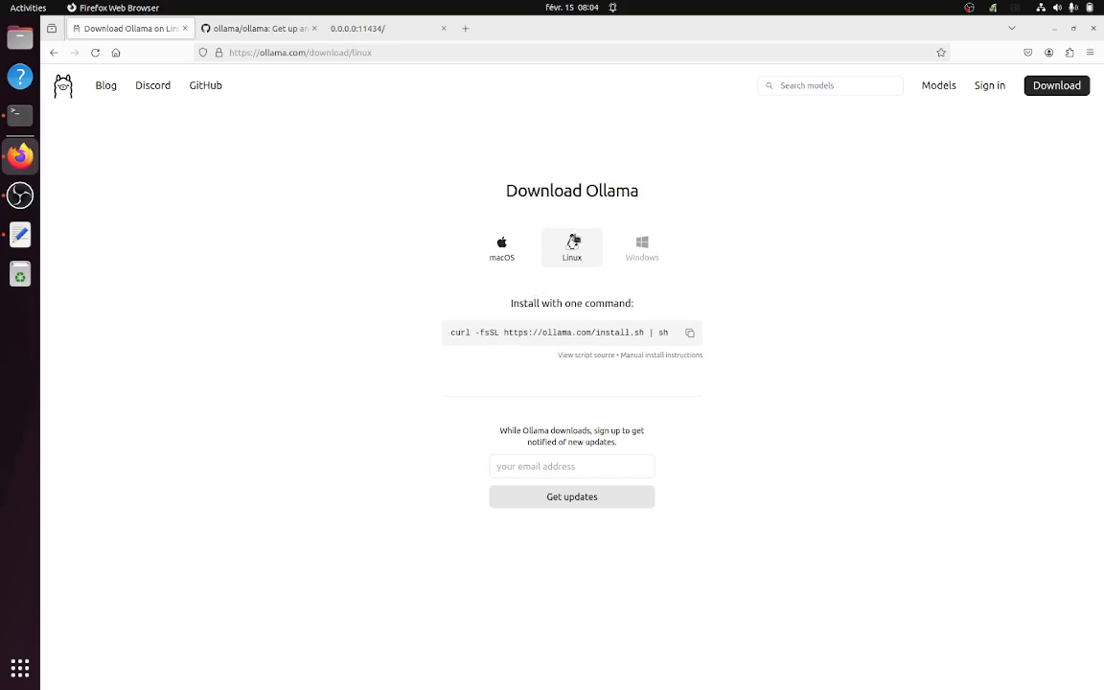
{"action": "mouse_move", "coordinate": [298, 68]}
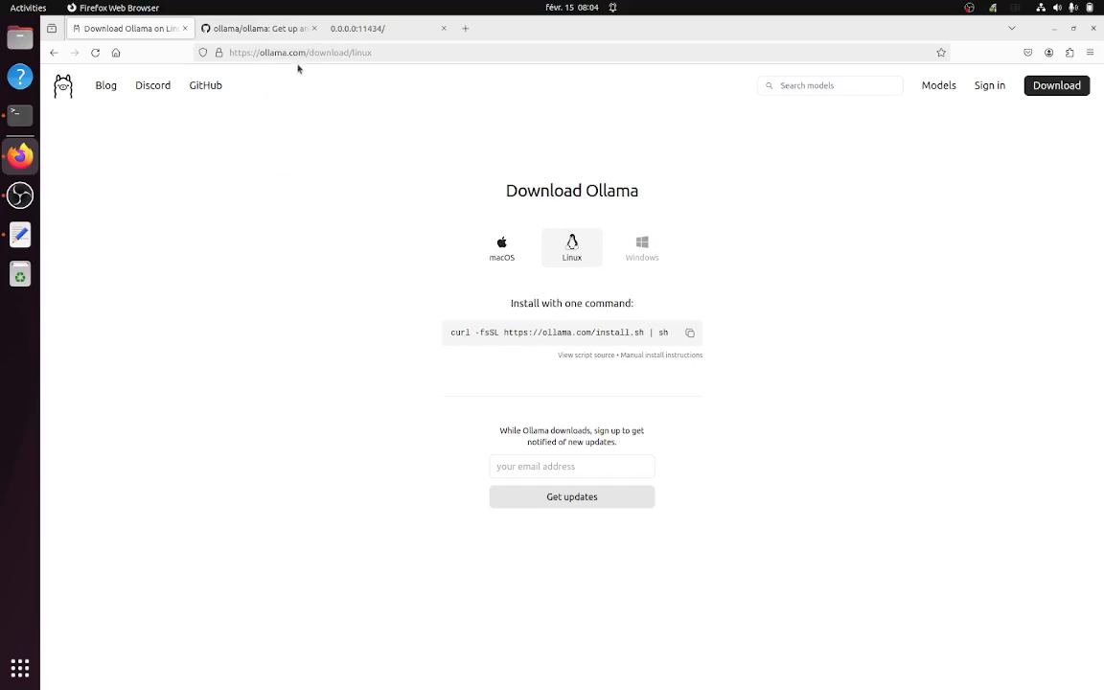
Check the Ollama GitHub repository tab, then return to the Linux download page
{"action": "left_click", "coordinate": [259, 28]}
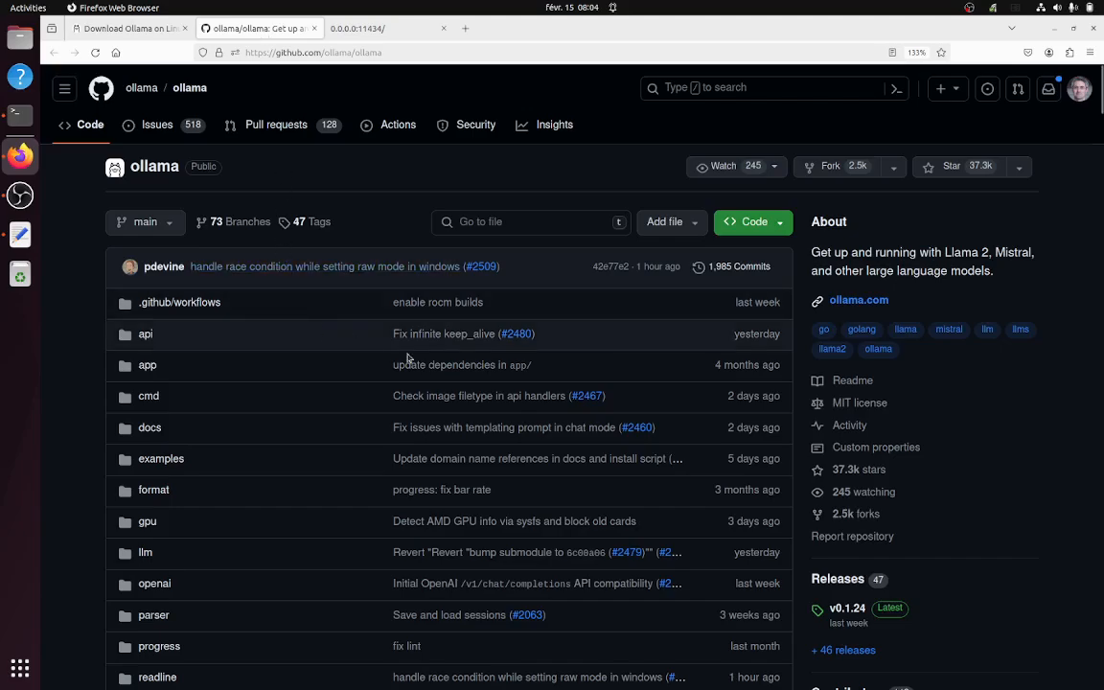
{"action": "mouse_move", "coordinate": [819, 416]}
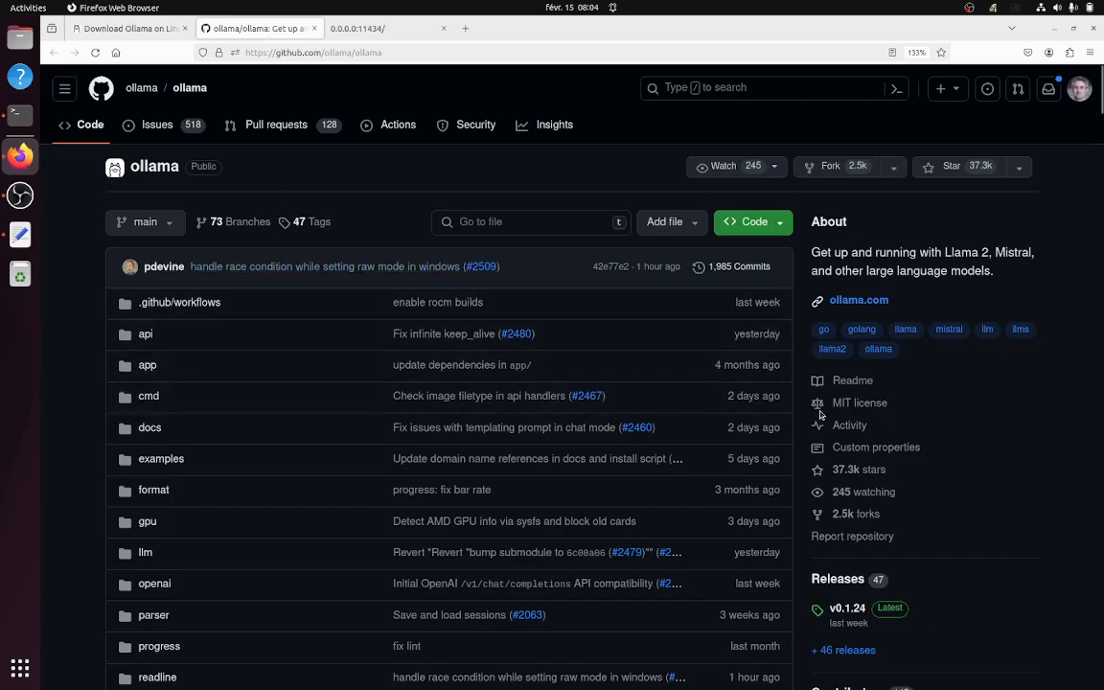
{"action": "left_click", "coordinate": [129, 27]}
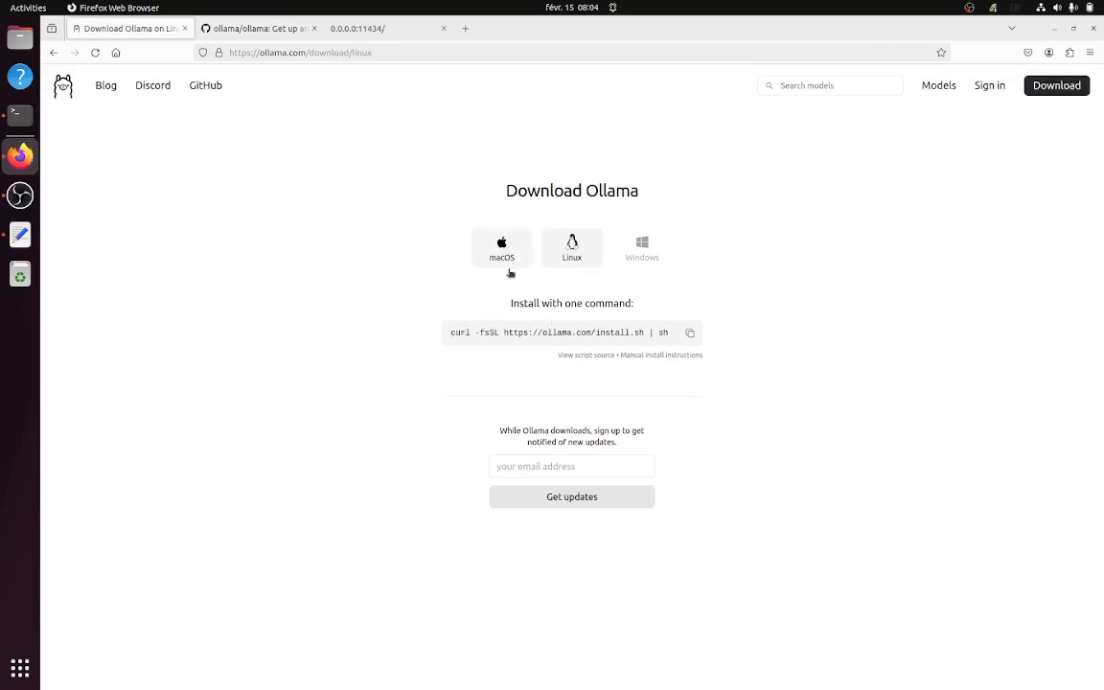
{"action": "left_click", "coordinate": [572, 247]}
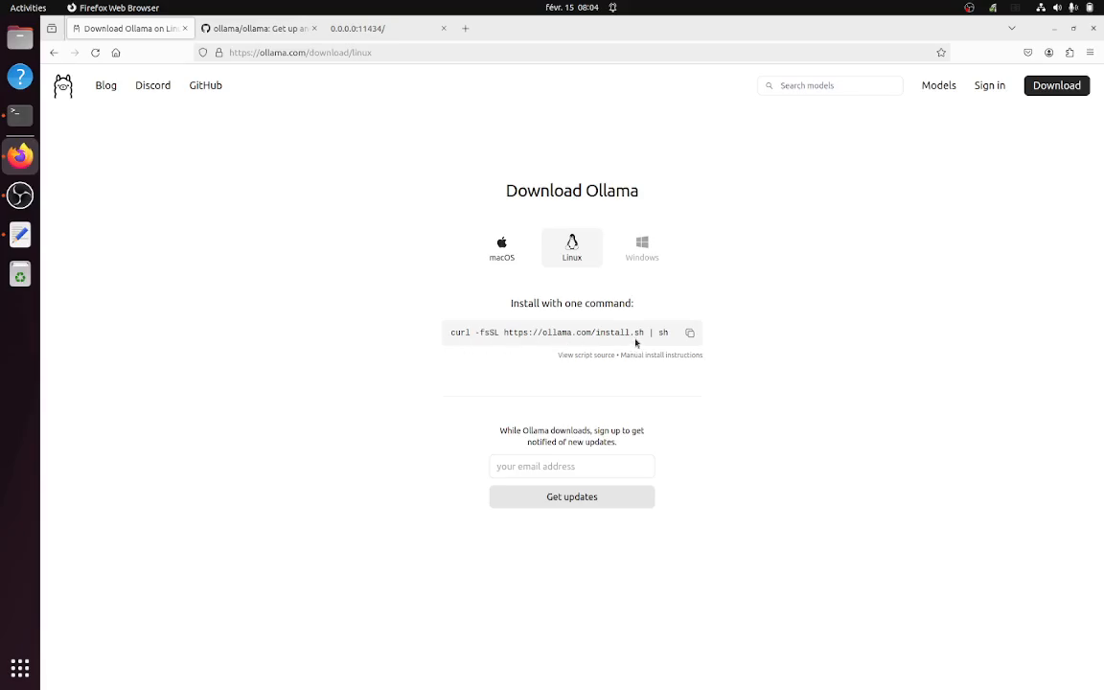
{"action": "mouse_move", "coordinate": [20, 115]}
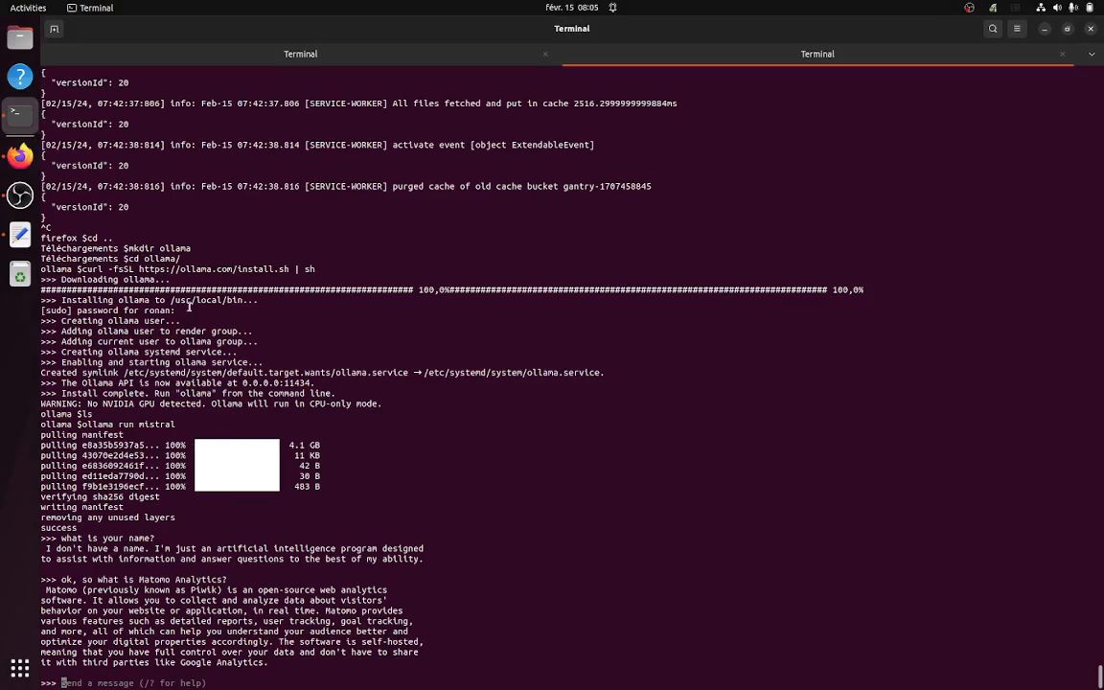
{"action": "mouse_move", "coordinate": [58, 271]}
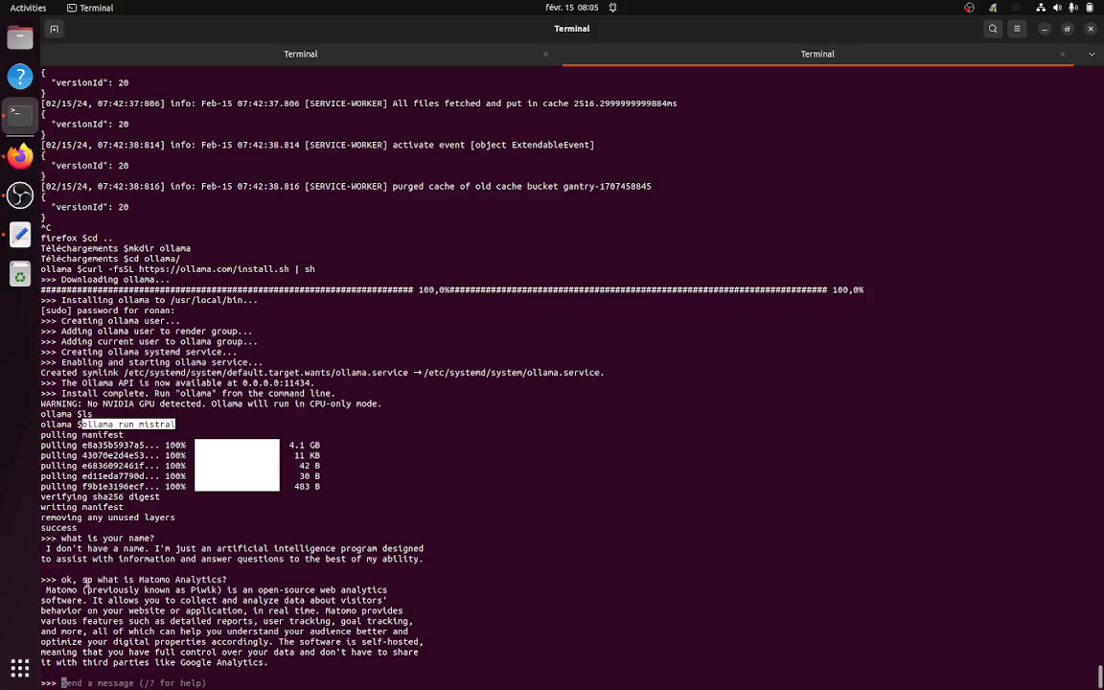
{"action": "mouse_move", "coordinate": [122, 596]}
{"action": "type", "text": "make me the maths of"}
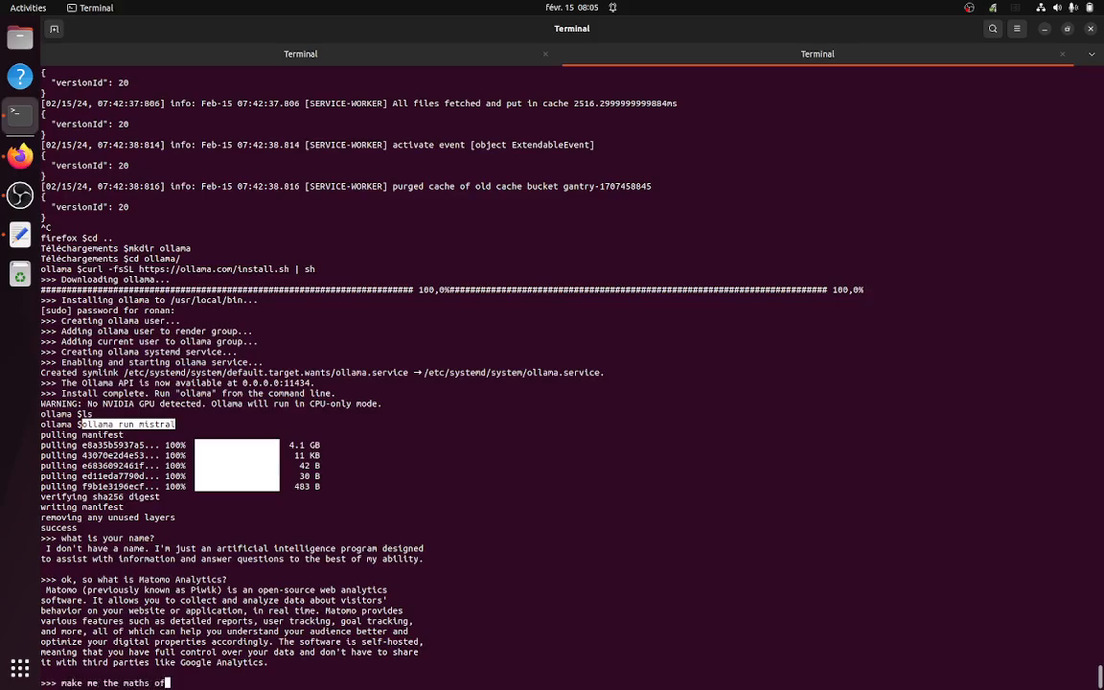
Enter the addition question 5+9+3 at the Mistral prompt
{"action": "type", "text": "5+"}
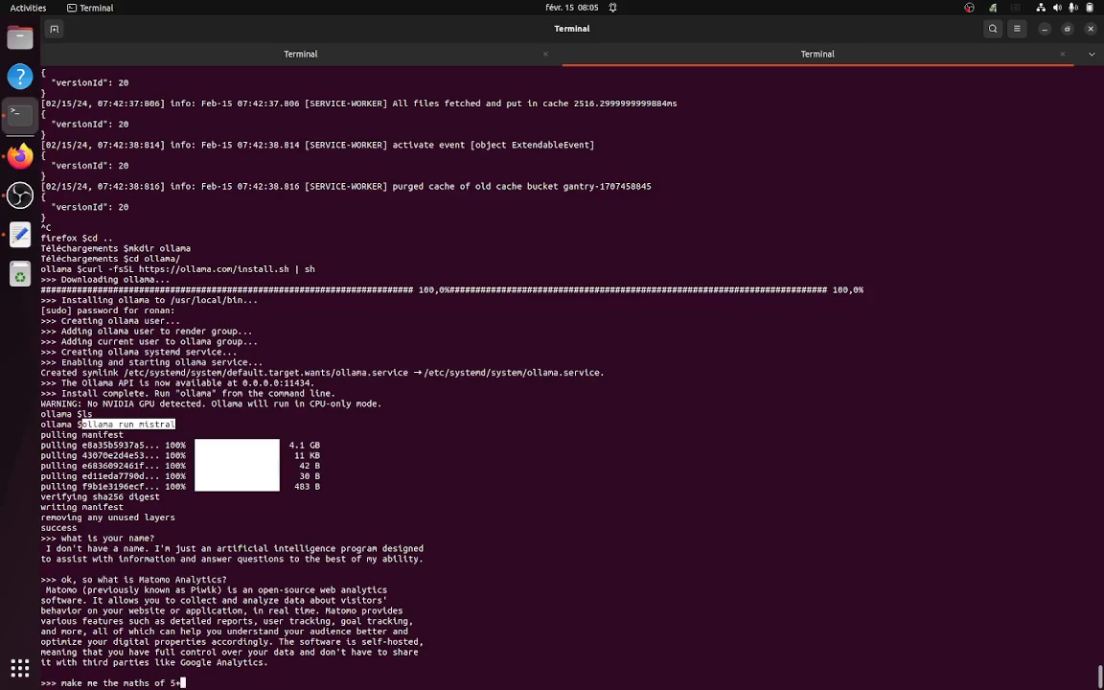
{"action": "type", "text": "+3"}
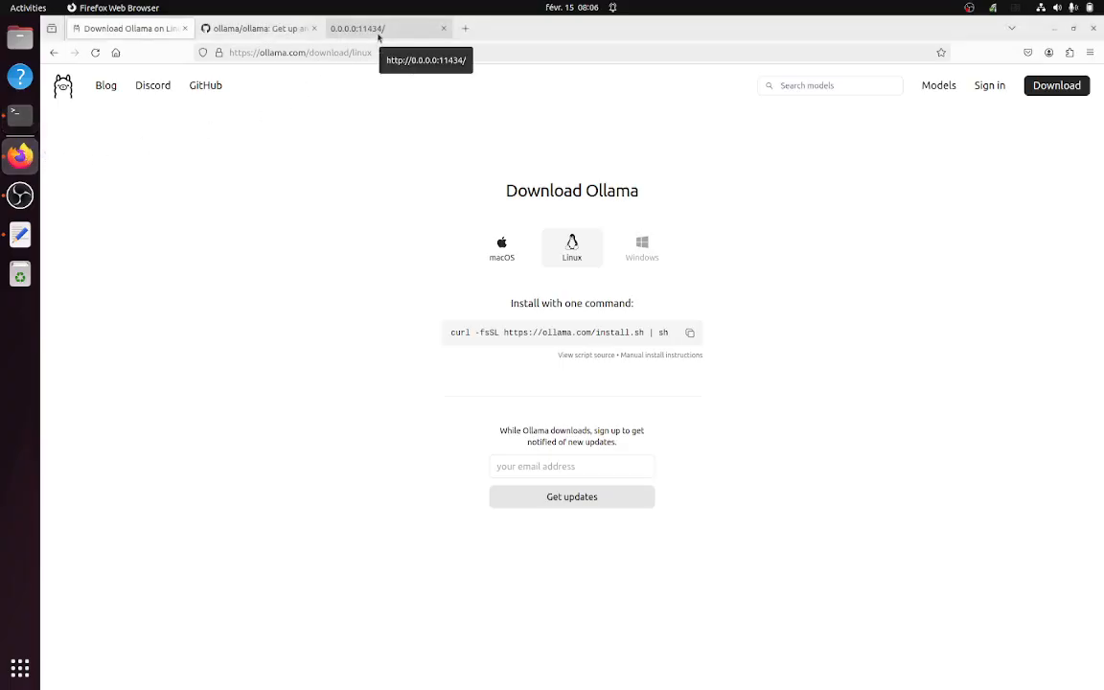
View the 0.0.0.0:11434 tab showing 'Ollama is running'
{"action": "left_click", "coordinate": [384, 28]}
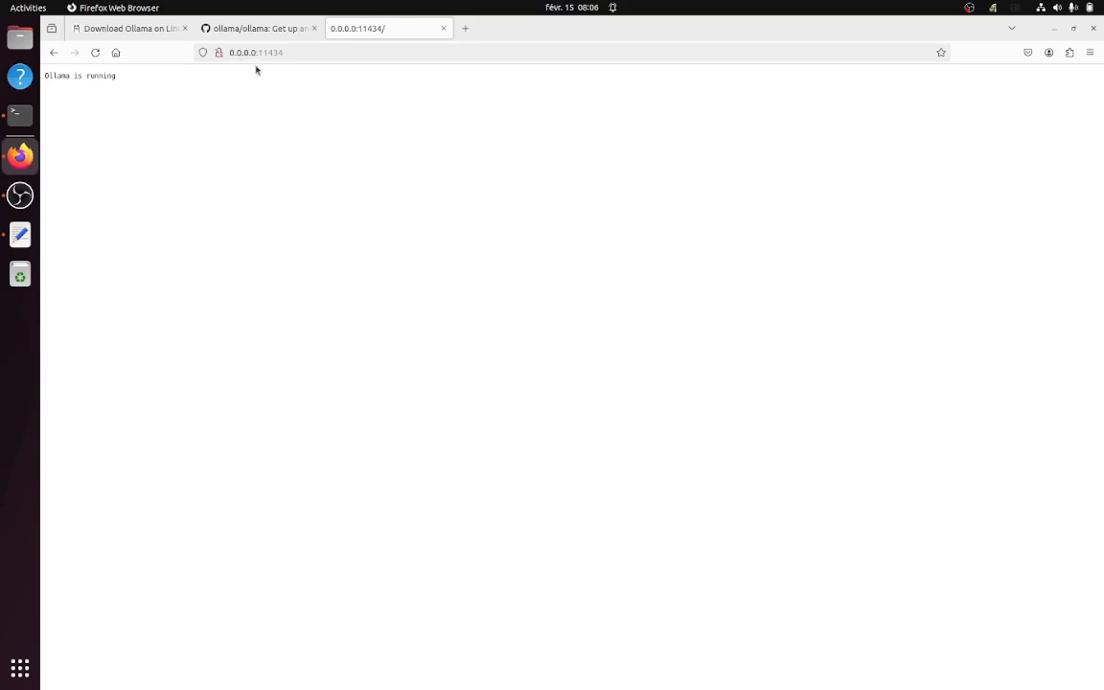
{"action": "mouse_move", "coordinate": [19, 115]}
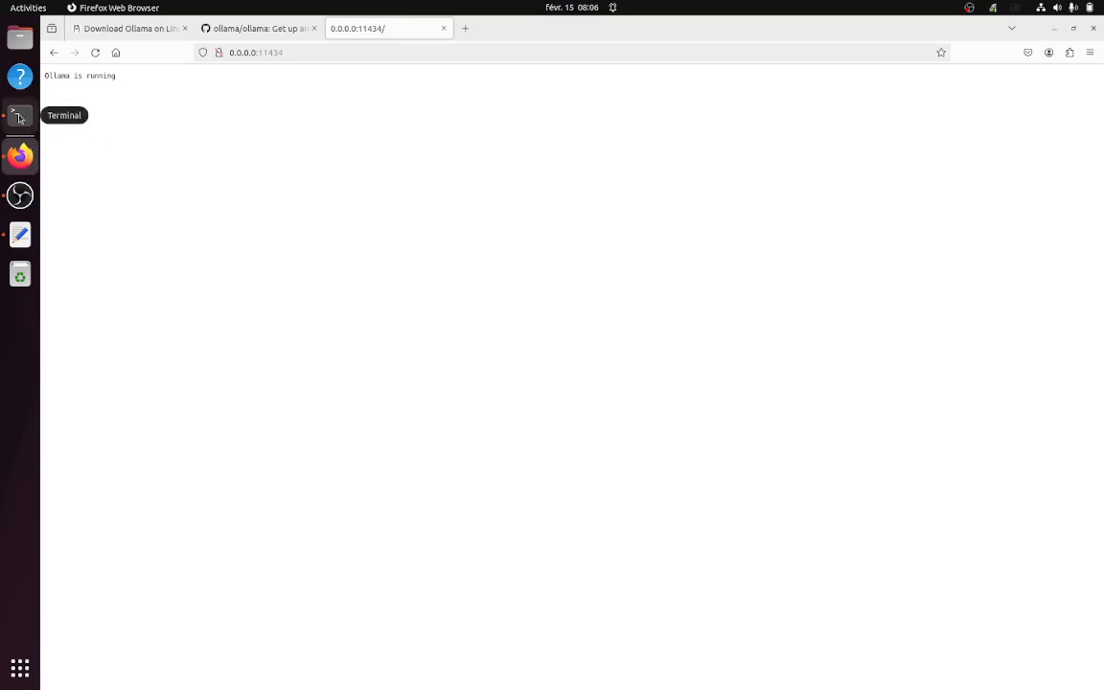
Return to the Mistral terminal session and read its working that 5+9+3 equals 17
{"action": "left_click", "coordinate": [20, 115]}
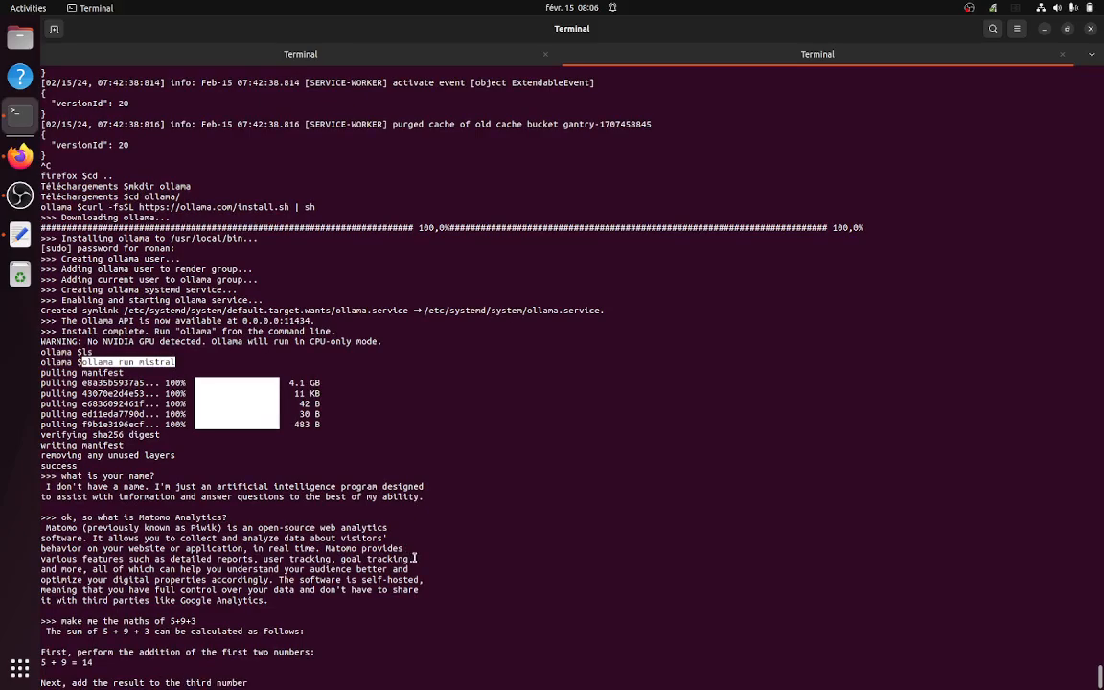
{"action": "scroll", "scroll_direction": "down", "scroll_amount": 3}
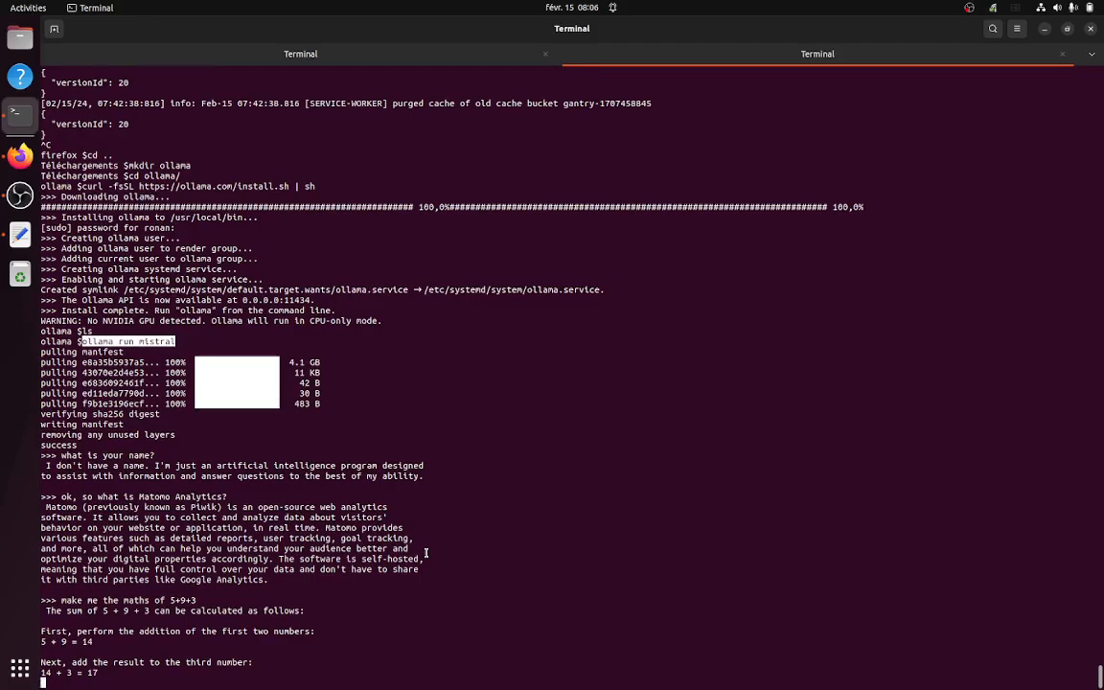
{"action": "scroll", "scroll_direction": "down", "scroll_amount": 3}
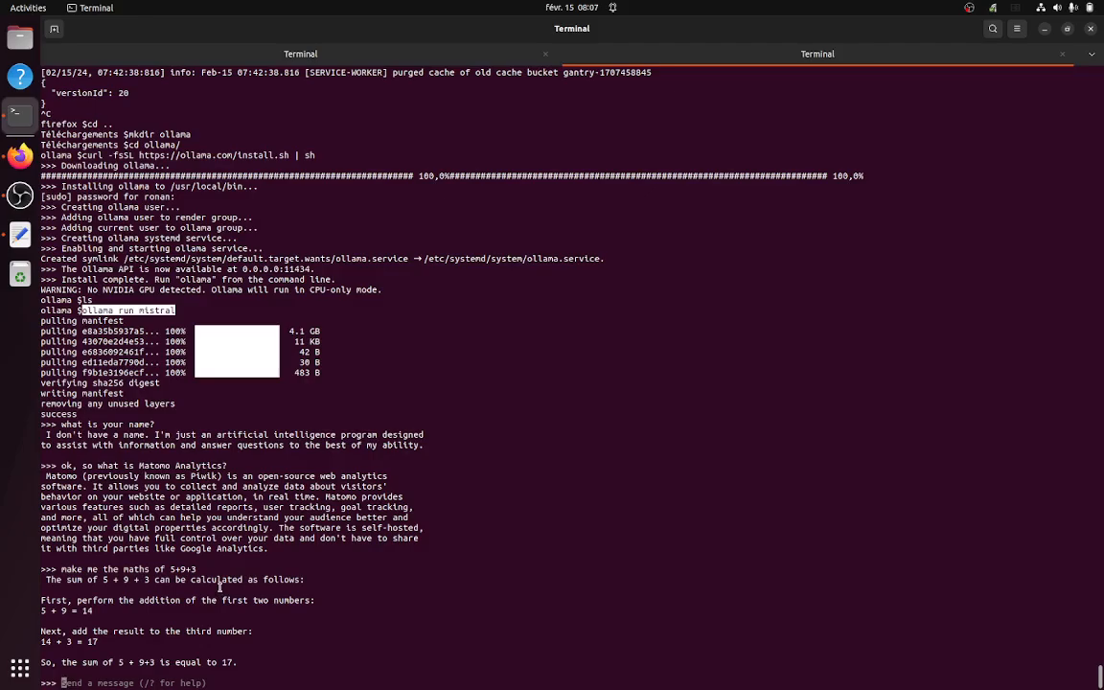
Ask Mistral 'what is the best movie of all time?' and scroll through its reply
{"action": "type", "text": "what is the best movie of all time?"}
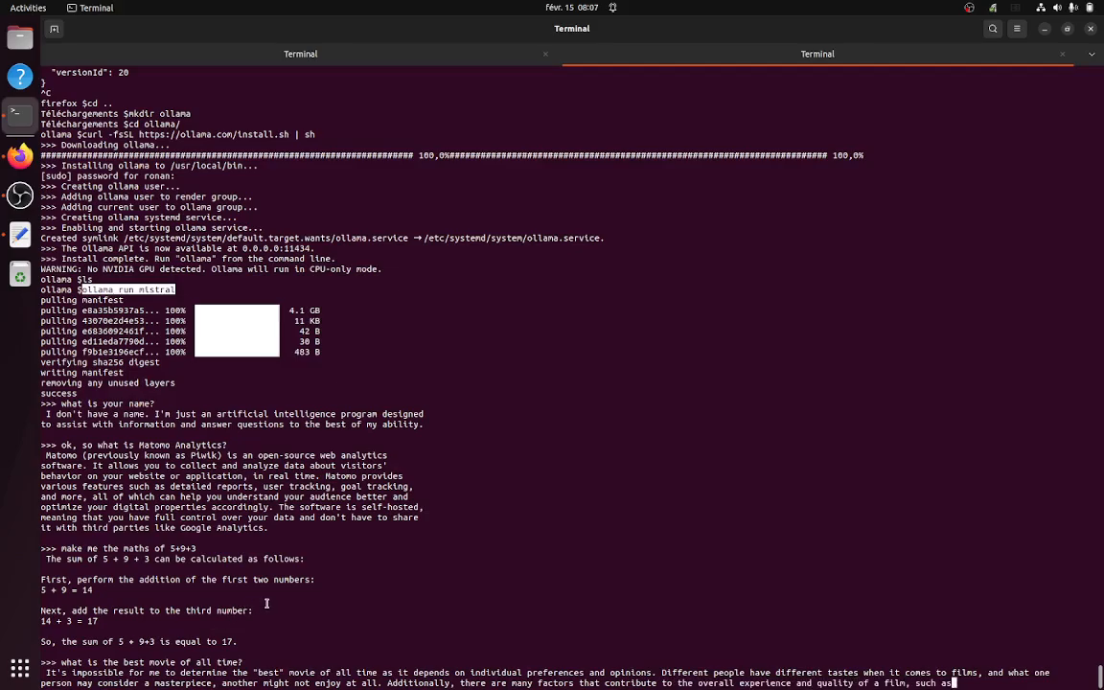
{"action": "scroll", "scroll_direction": "down", "scroll_amount": 3}
{"action": "type", "text": "what is the best western "}
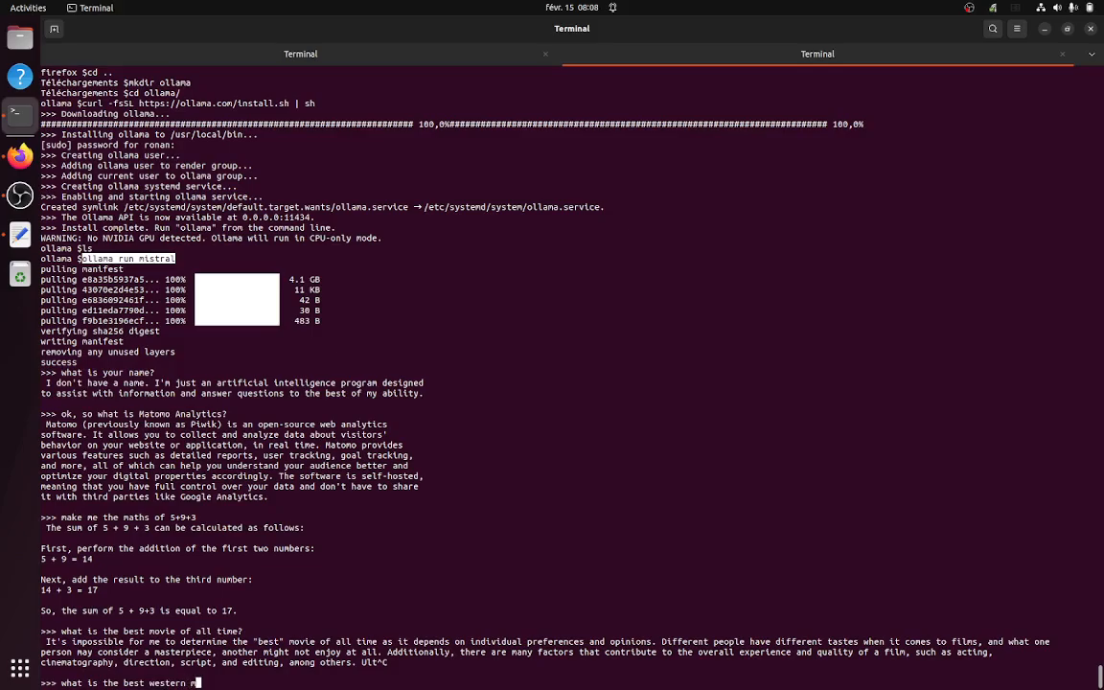
Ask for the best Clint Eastwood western, getting 'The Good, the Bad and the Ugly' first
{"action": "type", "text": "movie of all time with Clint Eastwood?"}
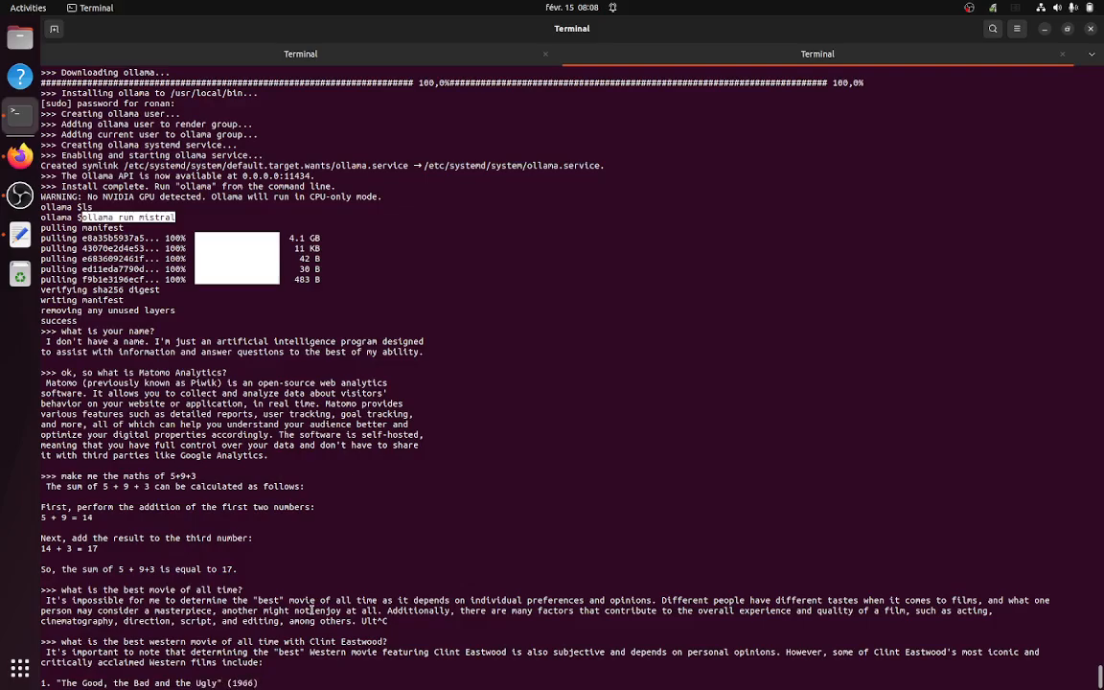
{"action": "type", "text": "- Directed by Sergio"}
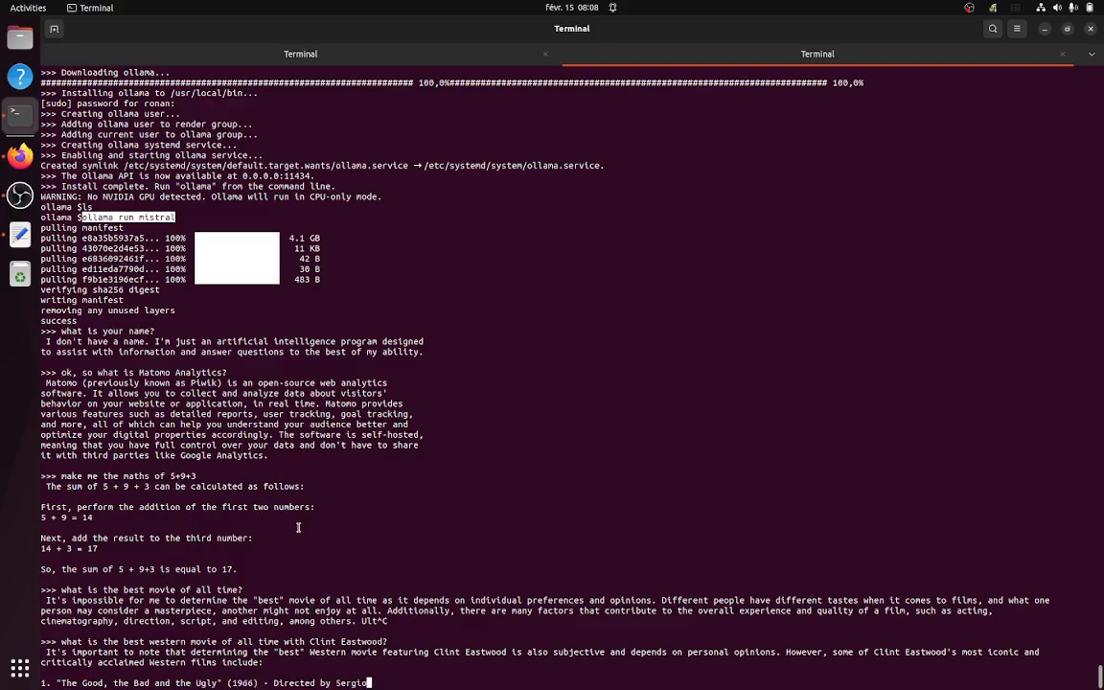